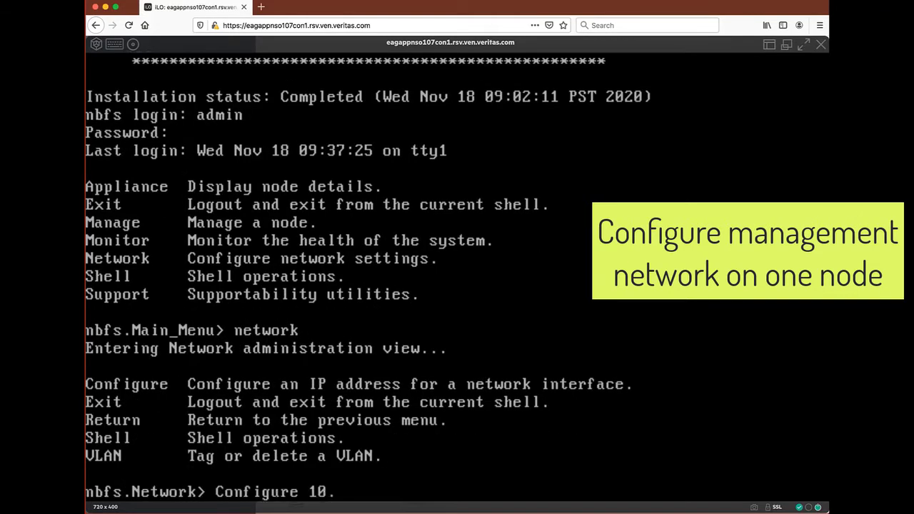
- Enter the node's management address 10.85.17.4 with netmask 255.255.2…
{"action": "type", "text": ".85.17.4 255.255.2"}
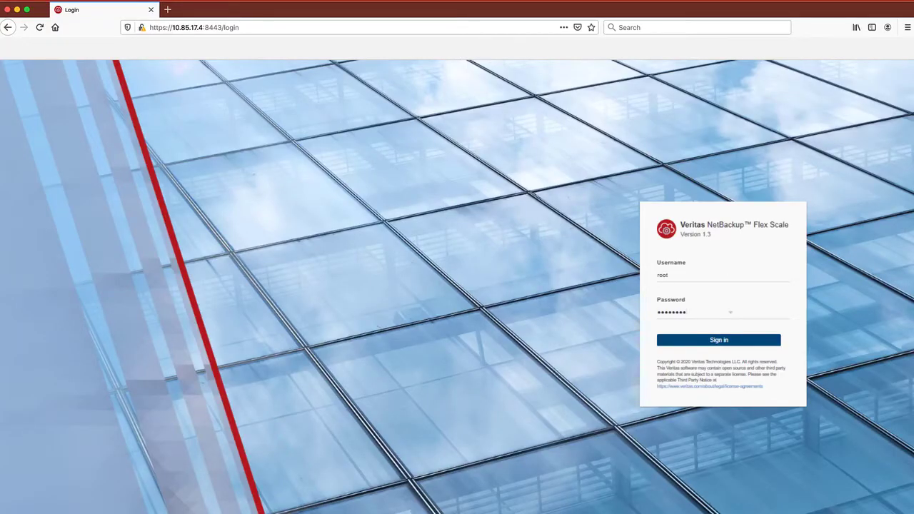
- Sign in, accept the End User License Agreement, and start the guided cluster setup
{"action": "left_click", "coordinate": [719, 339]}
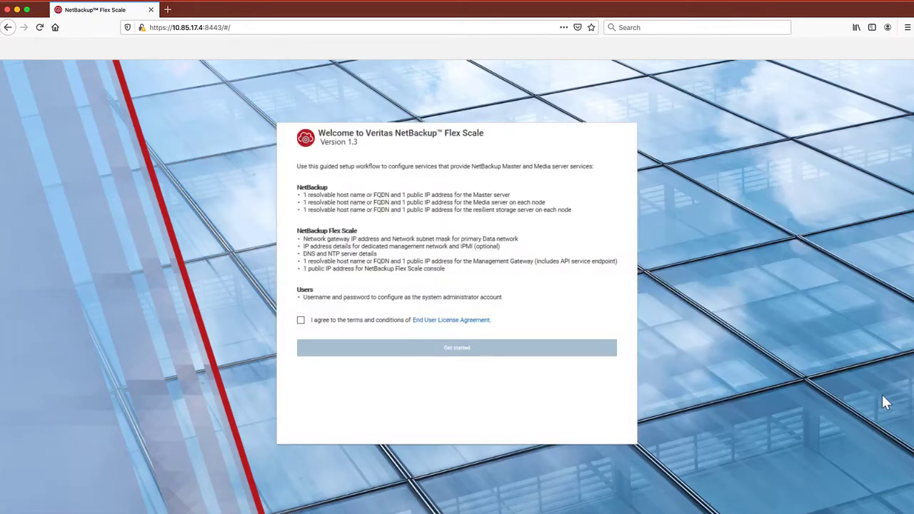
{"action": "mouse_move", "coordinate": [275, 336]}
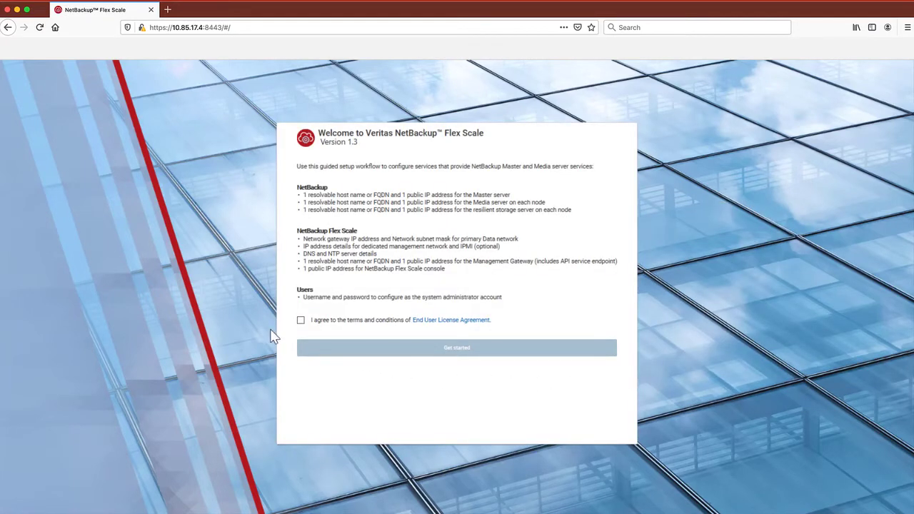
{"action": "left_click", "coordinate": [301, 320]}
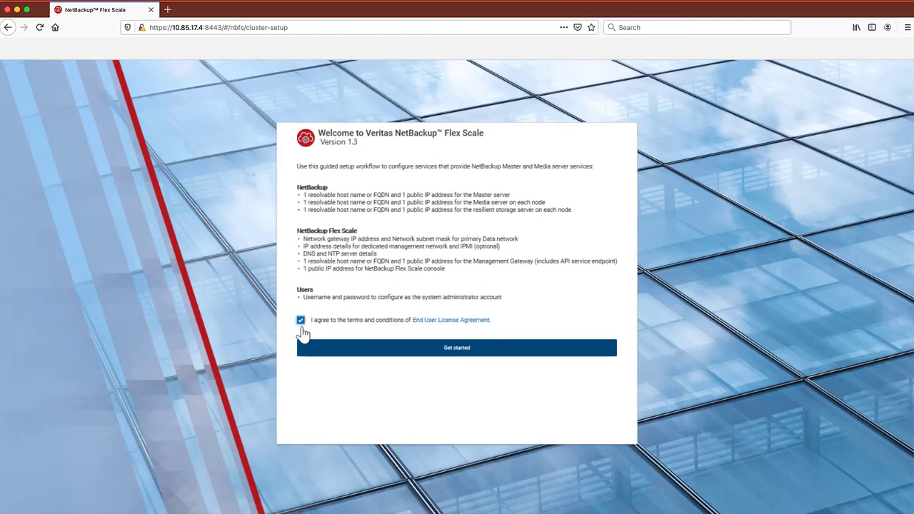
{"action": "left_click", "coordinate": [457, 347]}
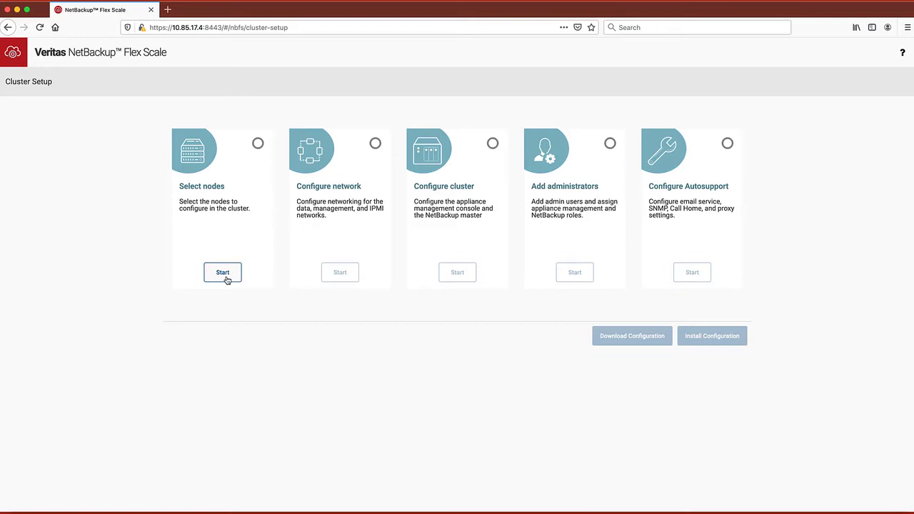
- Import nso_config_range.yml in node selection so all four nodes are chosen
{"action": "left_click", "coordinate": [222, 272]}
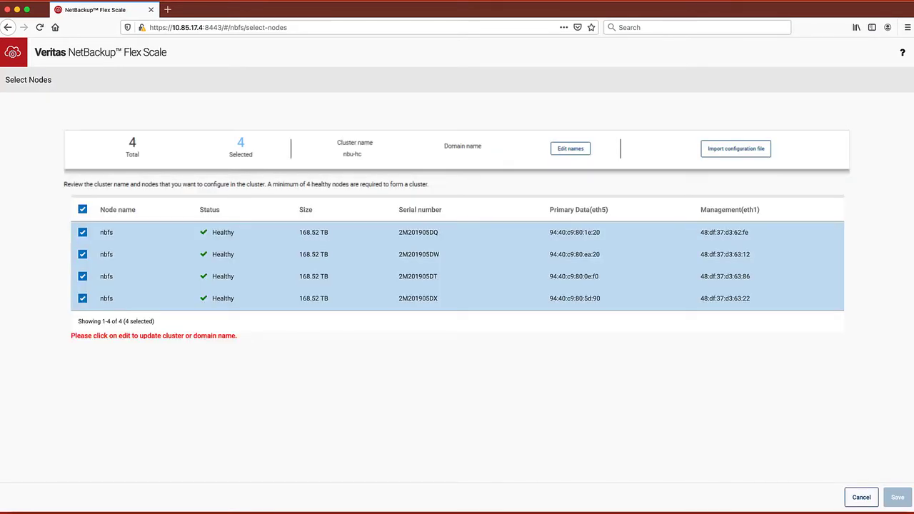
{"action": "mouse_move", "coordinate": [689, 158]}
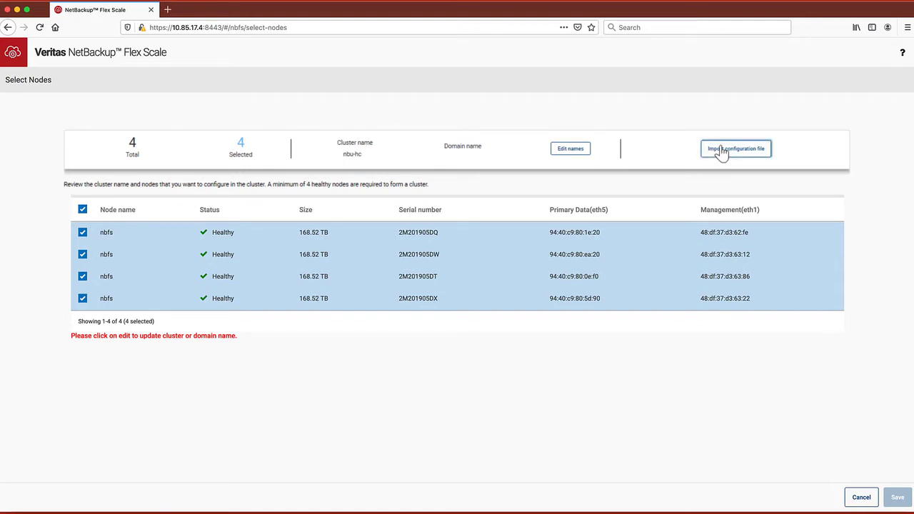
{"action": "left_click", "coordinate": [736, 148]}
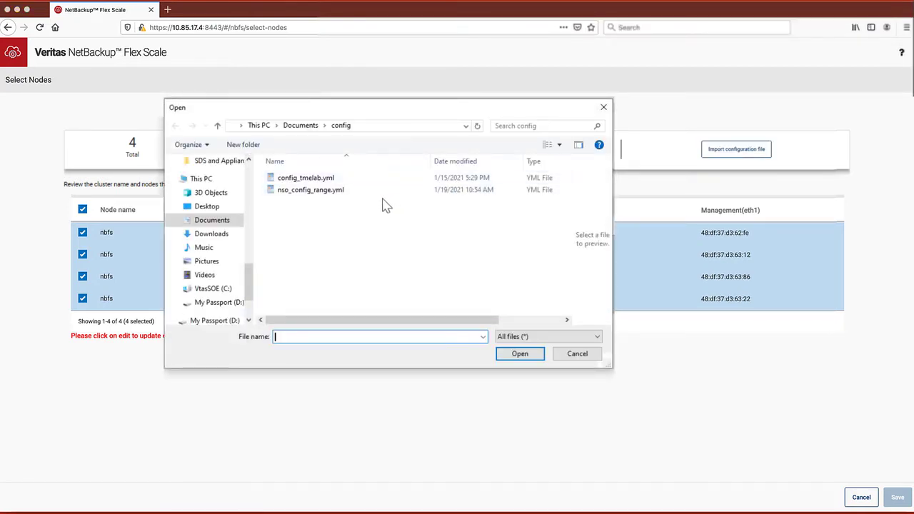
{"action": "mouse_move", "coordinate": [310, 190]}
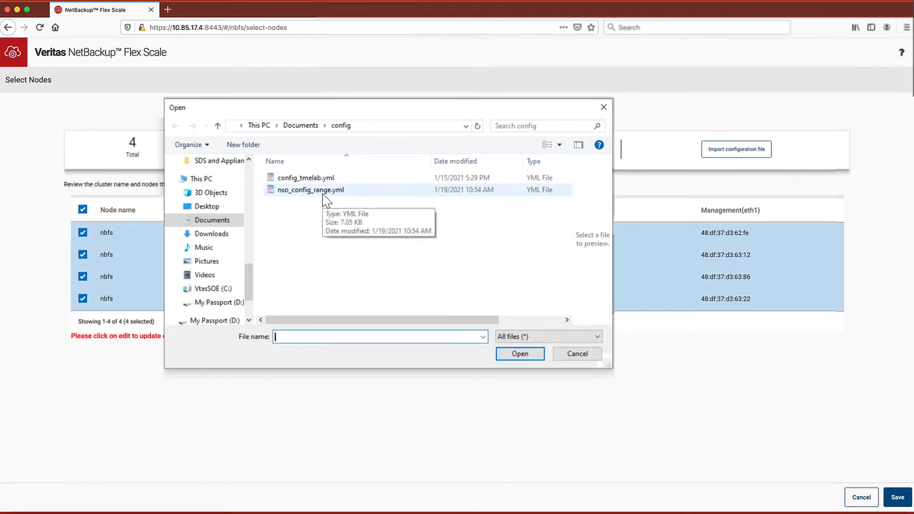
{"action": "left_click", "coordinate": [310, 189]}
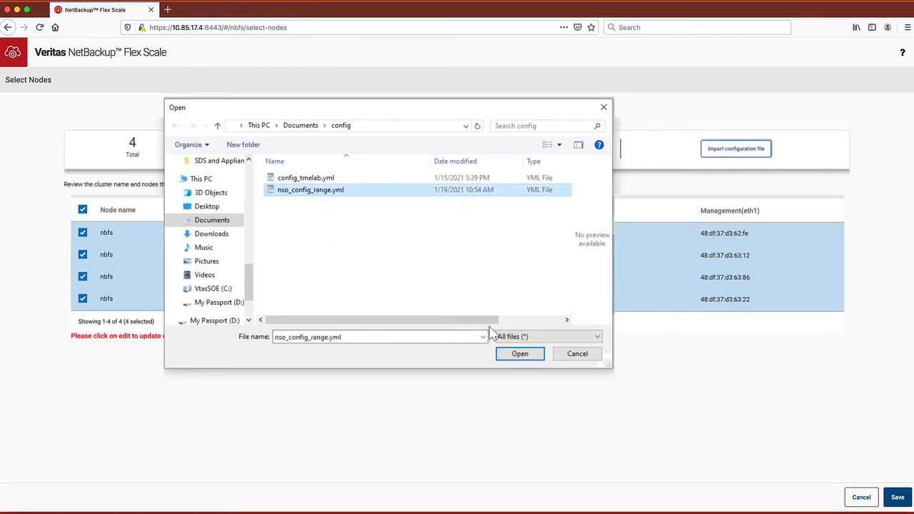
{"action": "left_click", "coordinate": [520, 354]}
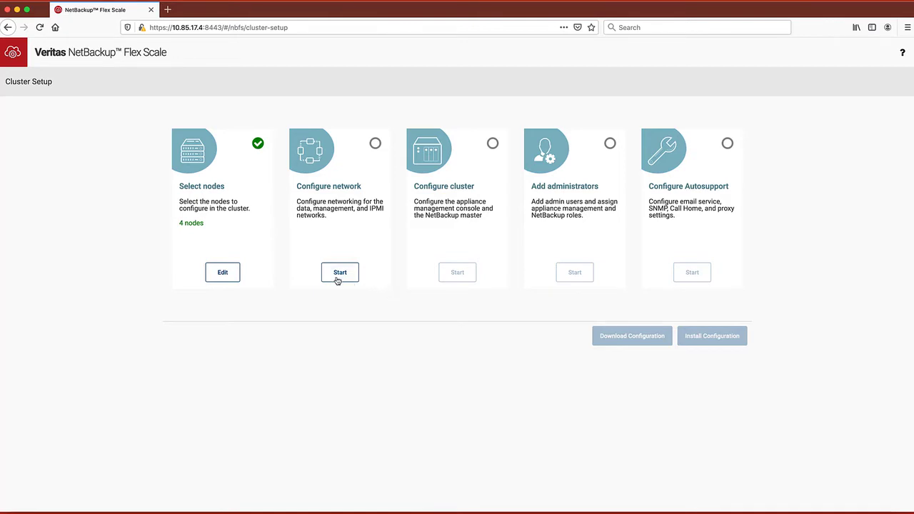
- Review the imported data and management network pages and advance through the network step
{"action": "left_click", "coordinate": [339, 272]}
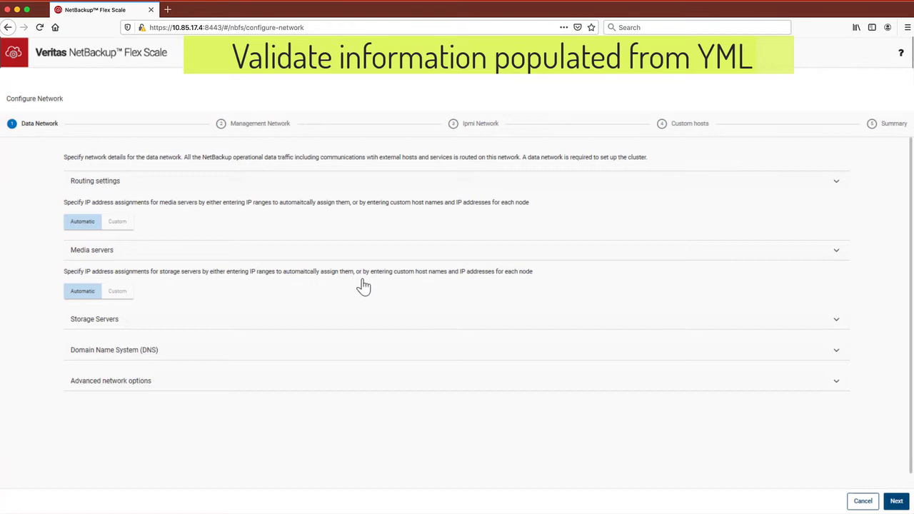
{"action": "left_click", "coordinate": [836, 180]}
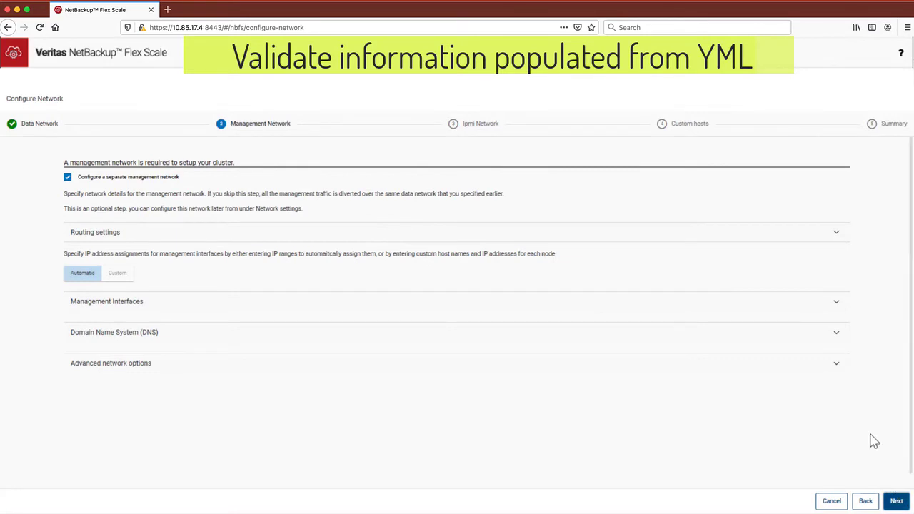
{"action": "left_click", "coordinate": [835, 232]}
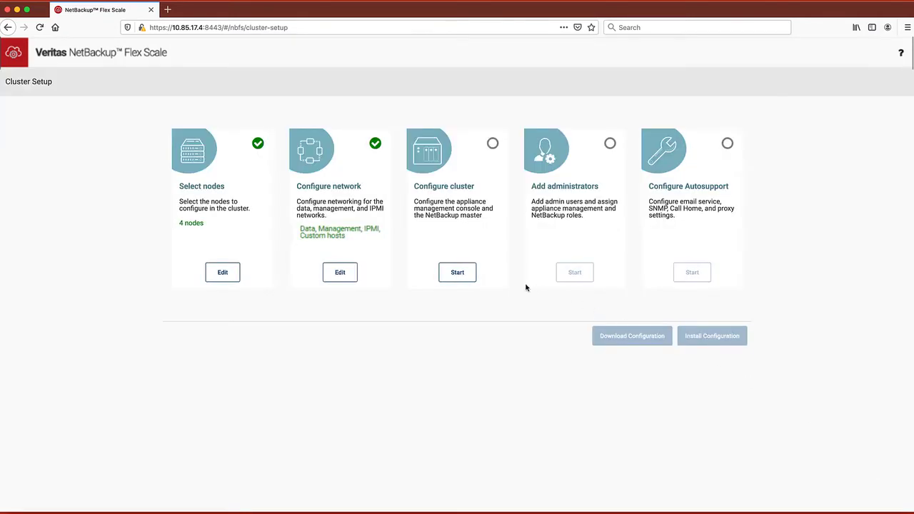
- Review the imported cluster, administrator and Autosupport pages and save the Autosupport settings
{"action": "left_click", "coordinate": [457, 272]}
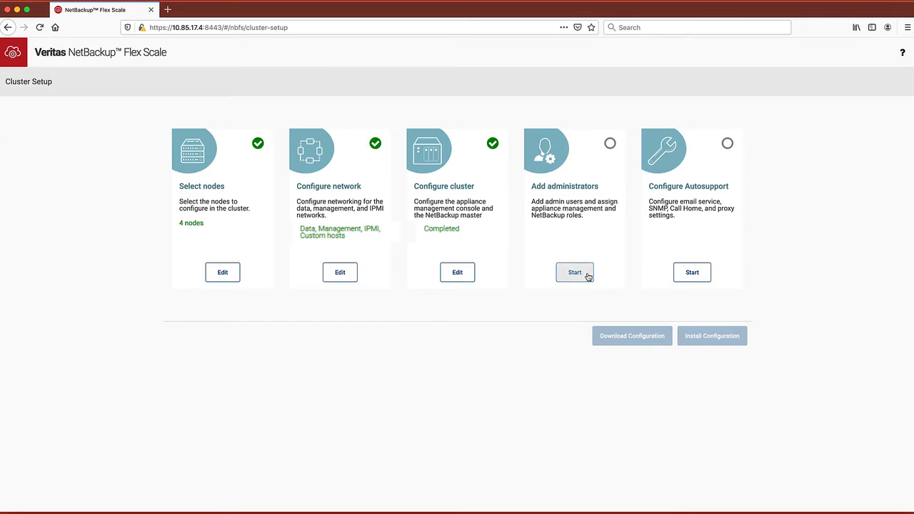
{"action": "left_click", "coordinate": [575, 272]}
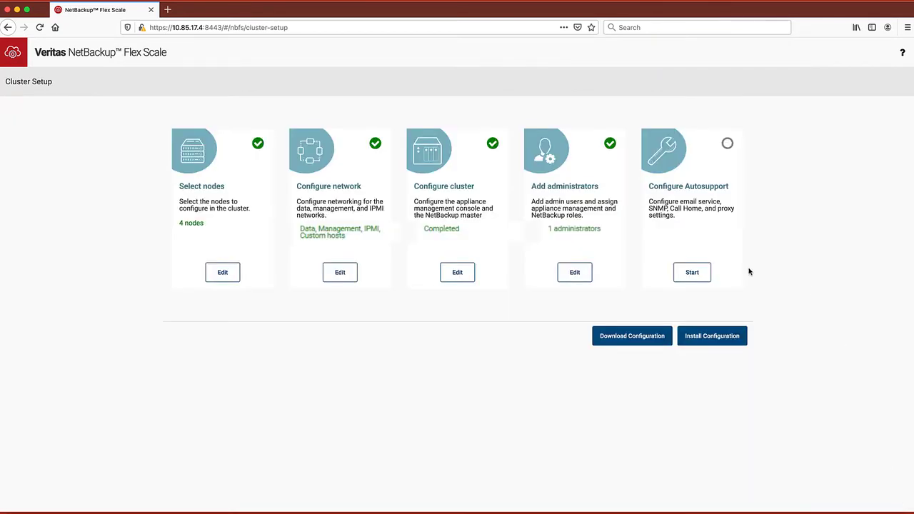
{"action": "left_click", "coordinate": [691, 272]}
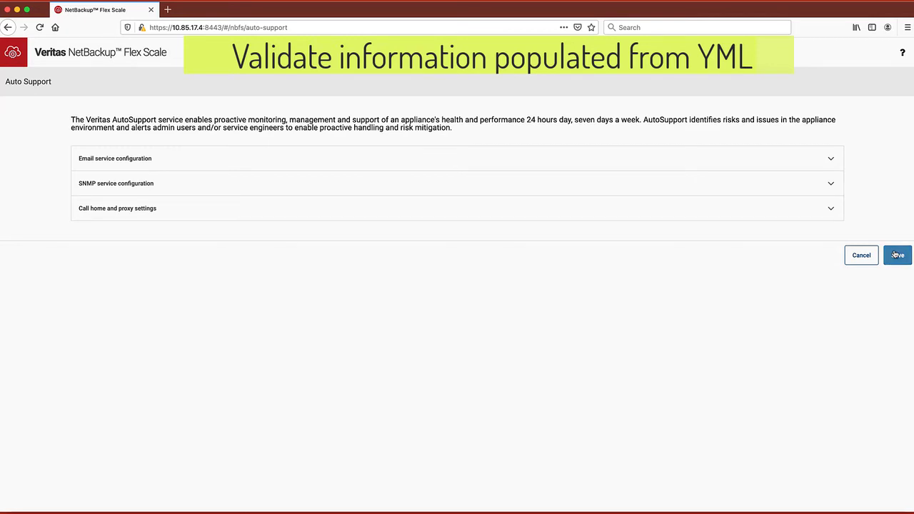
{"action": "left_click", "coordinate": [897, 255]}
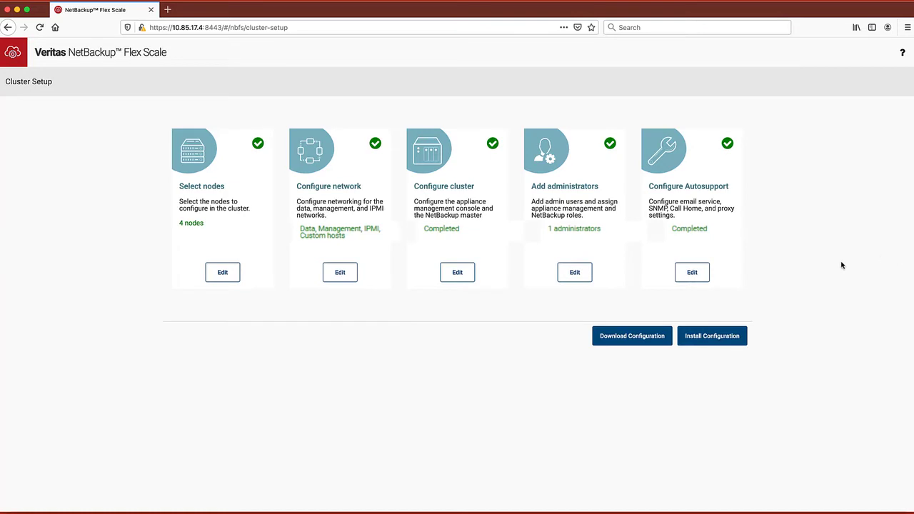
{"action": "mouse_move", "coordinate": [712, 336]}
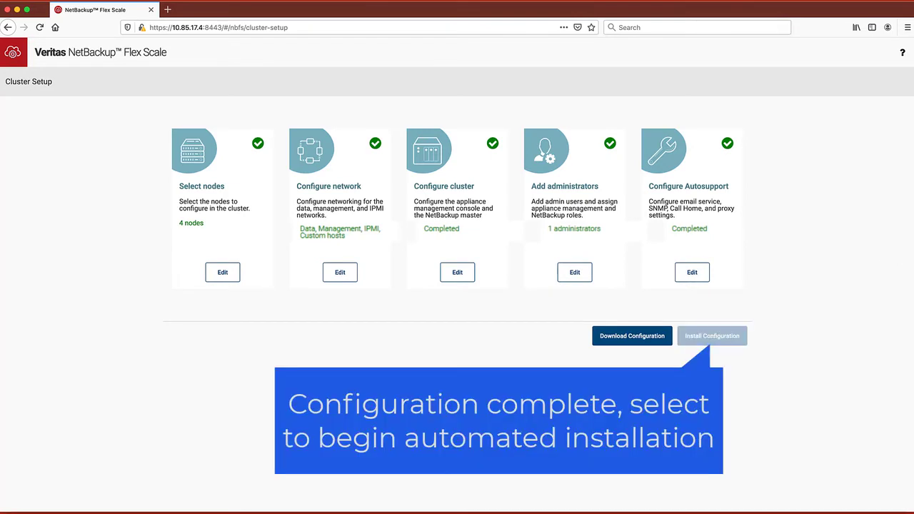
- Launch Install Configuration and check the Recent Tasks details at 49% progress
{"action": "left_click", "coordinate": [711, 336]}
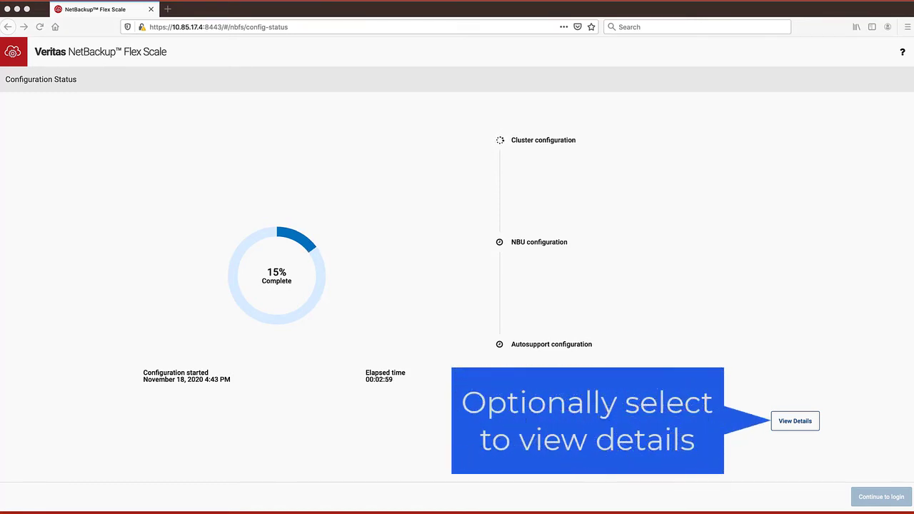
{"action": "left_click", "coordinate": [795, 421]}
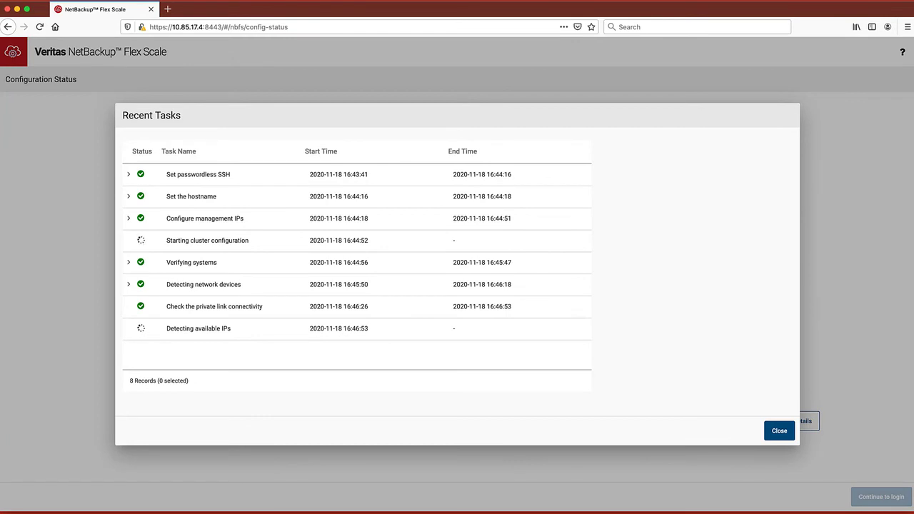
{"action": "left_click", "coordinate": [779, 430]}
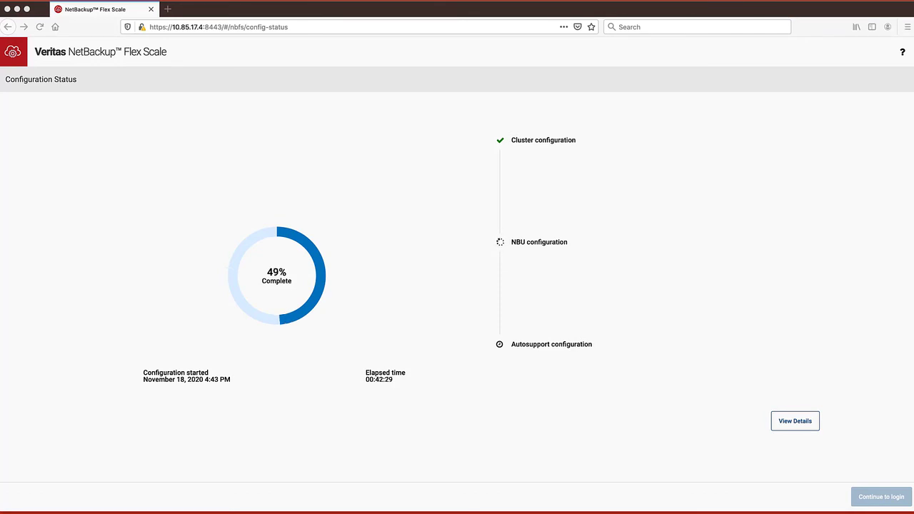
- Reopen the task details, inspect the Configure NBU task, and close the details
{"action": "left_click", "coordinate": [795, 420]}
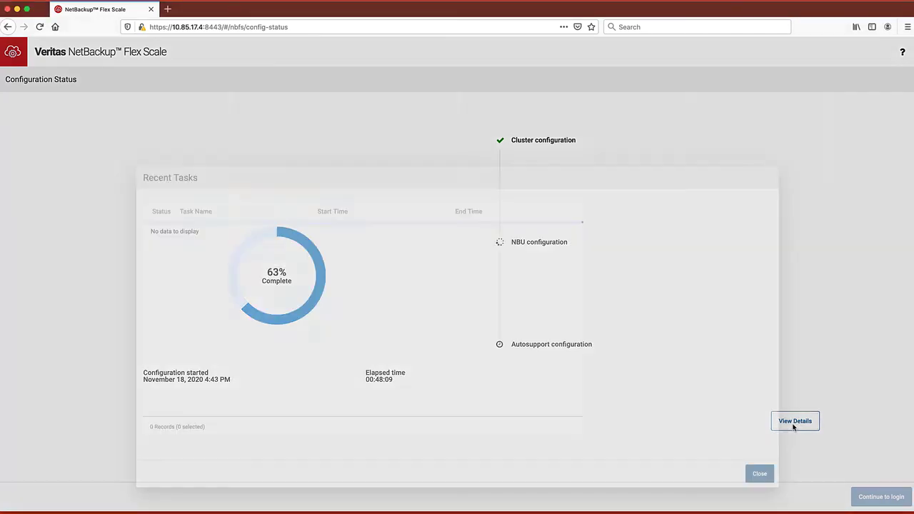
{"action": "left_click", "coordinate": [795, 421]}
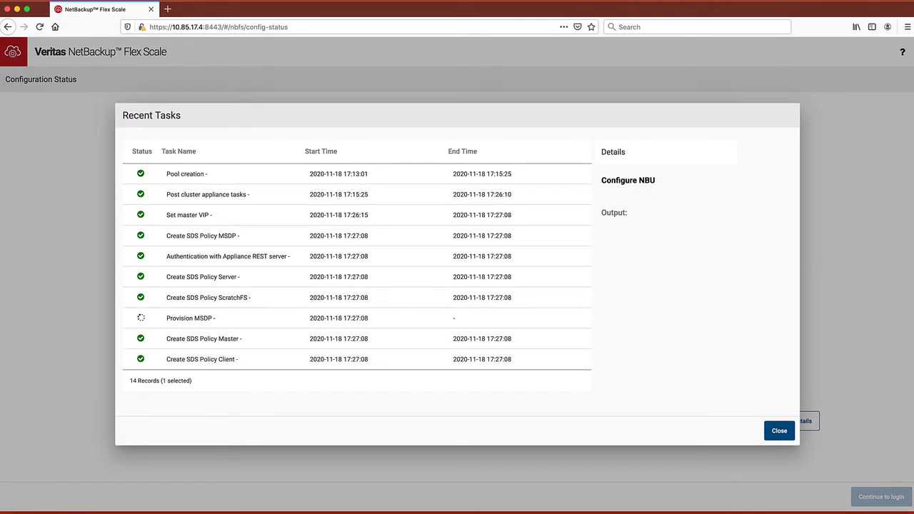
{"action": "left_click", "coordinate": [778, 431]}
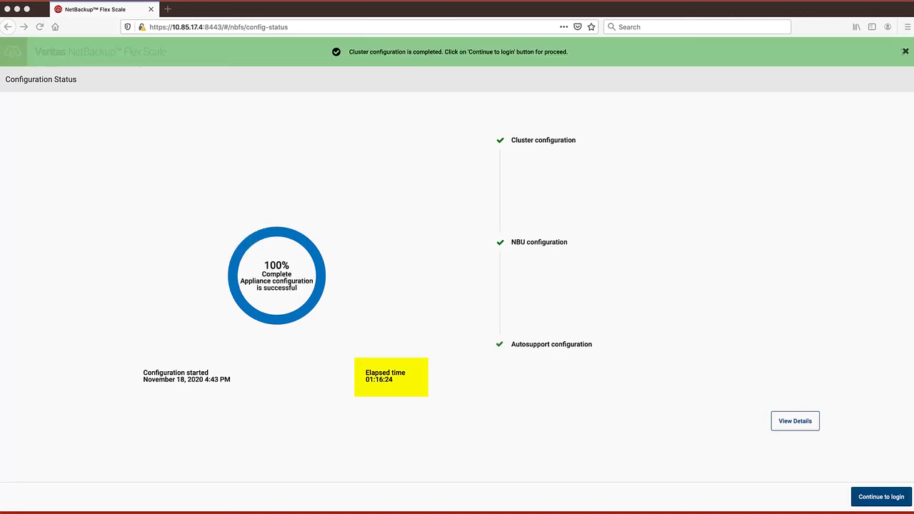
{"action": "mouse_move", "coordinate": [881, 496]}
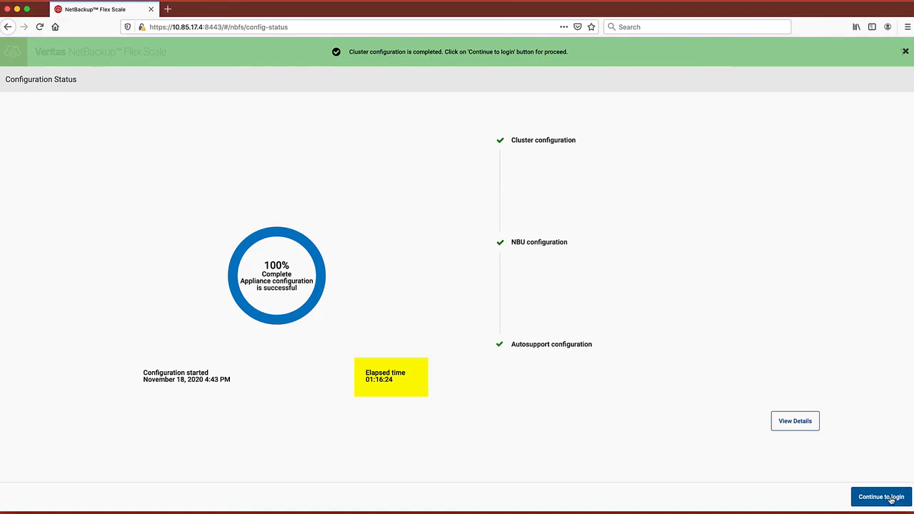